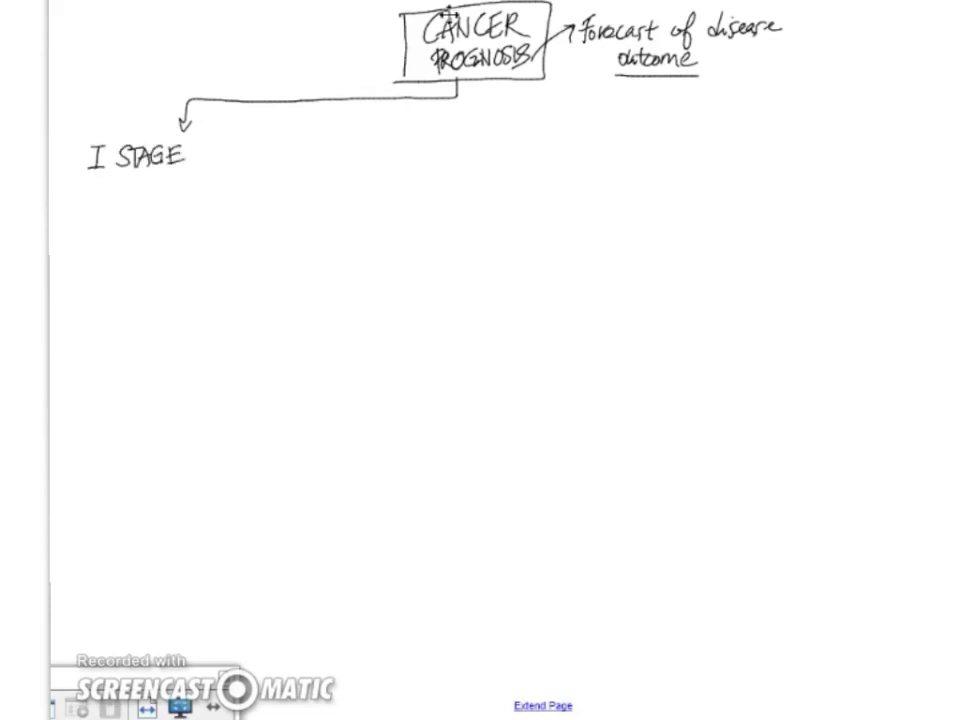
# Step: Box the I STAGE label, draw a branch arrow right and write the II GRADE label
pyautogui.moveTo(80, 138); pyautogui.dragTo(196, 176)
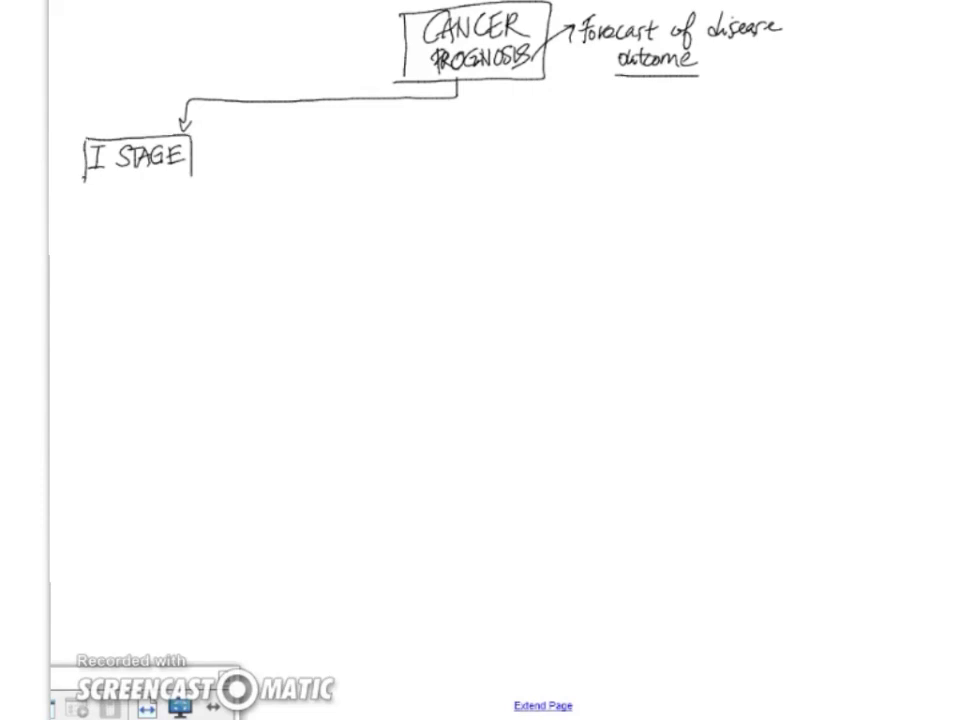
pyautogui.moveTo(84, 180); pyautogui.dragTo(190, 180)
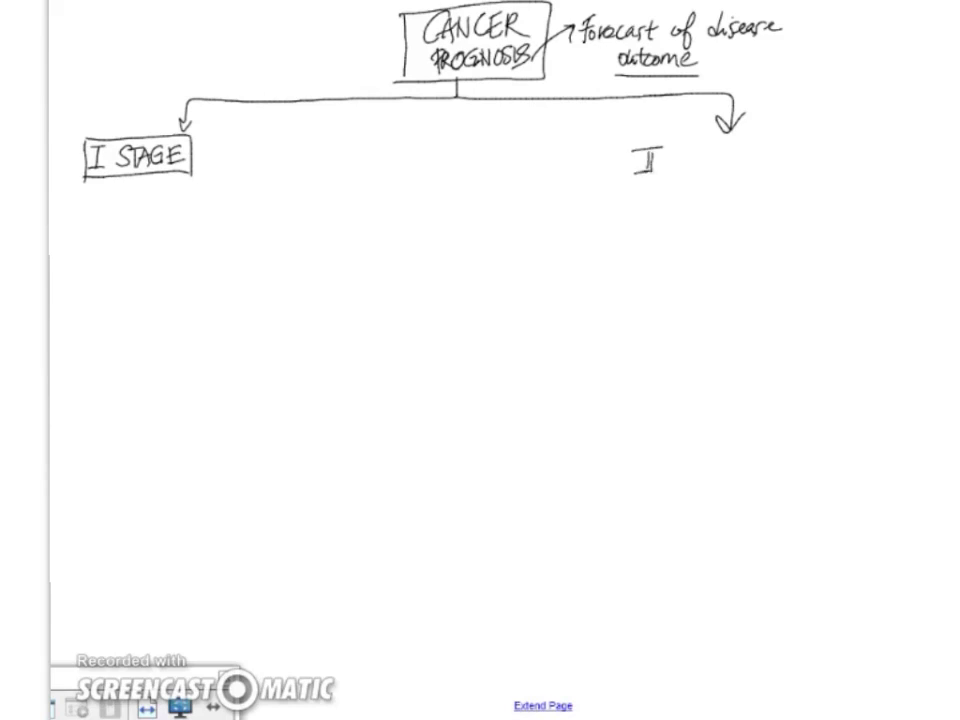
pyautogui.write('GRADE')
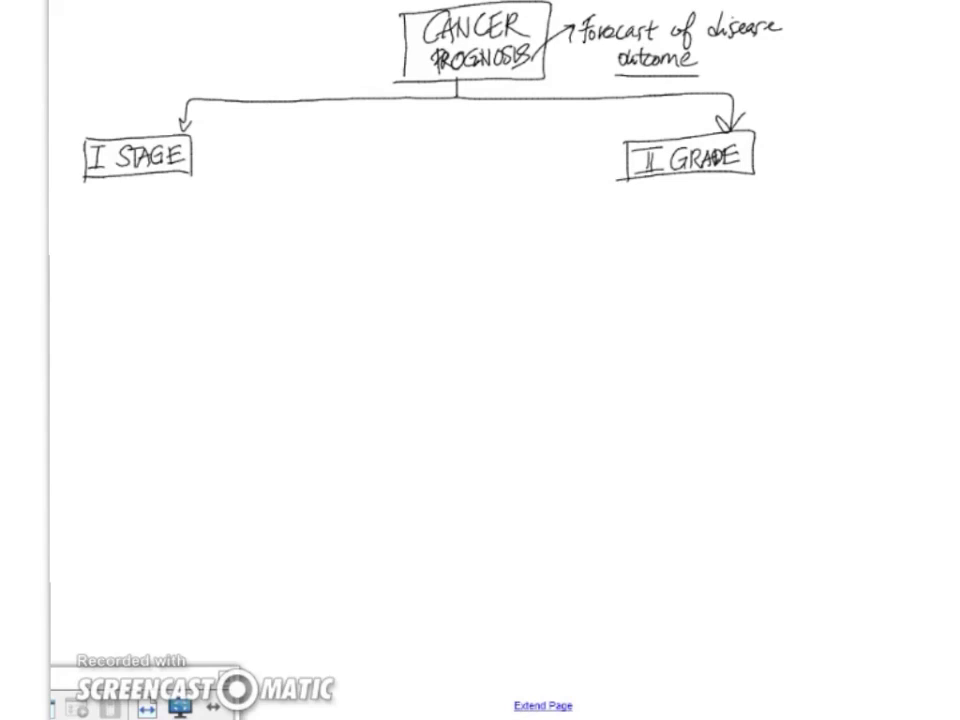
# Step: Write 'extent – local, regional, distant' beside I STAGE
pyautogui.write('ex')
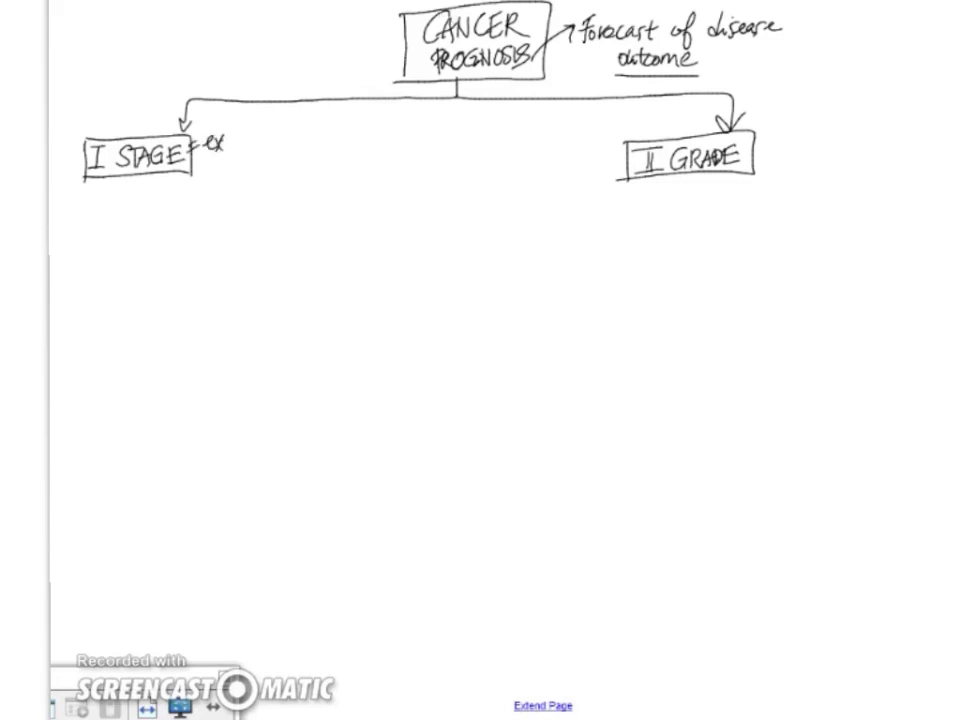
pyautogui.write('extent')
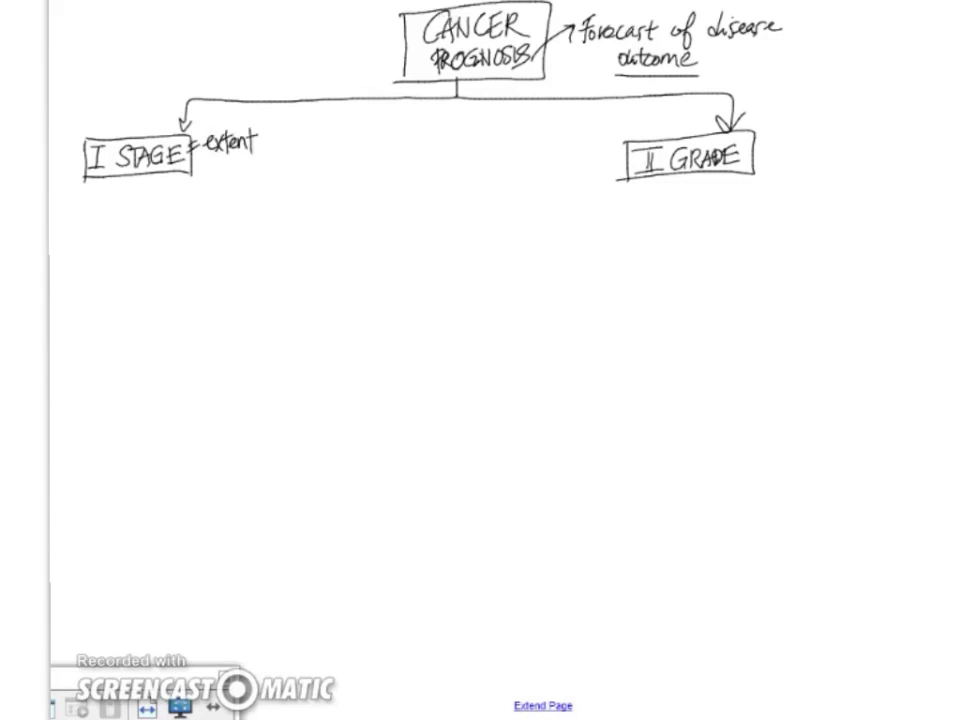
pyautogui.write('-lo')
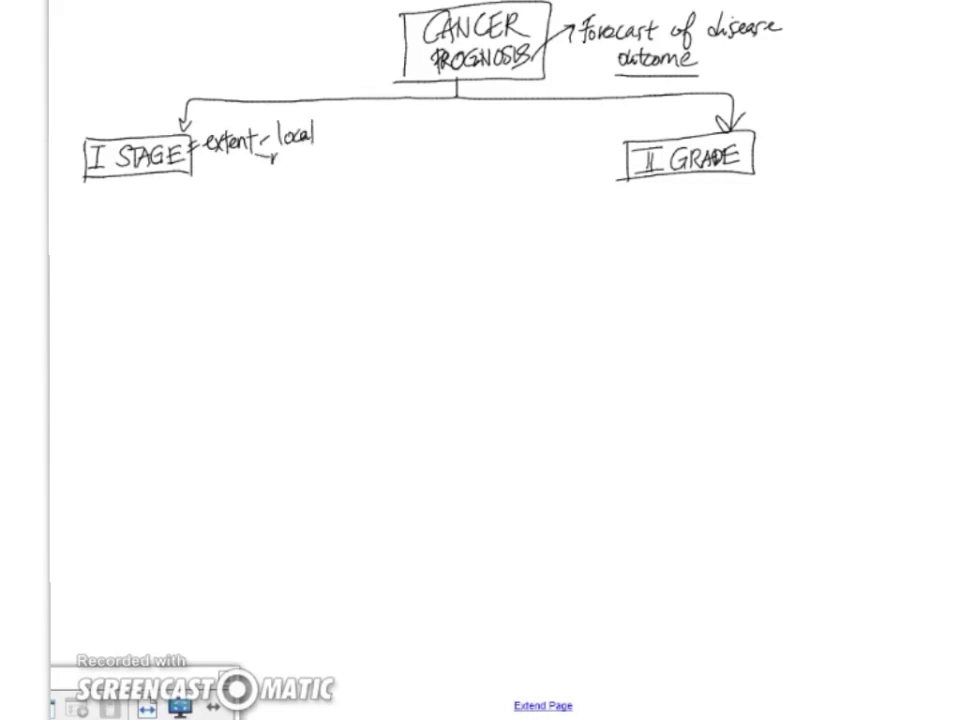
pyautogui.write('regional')
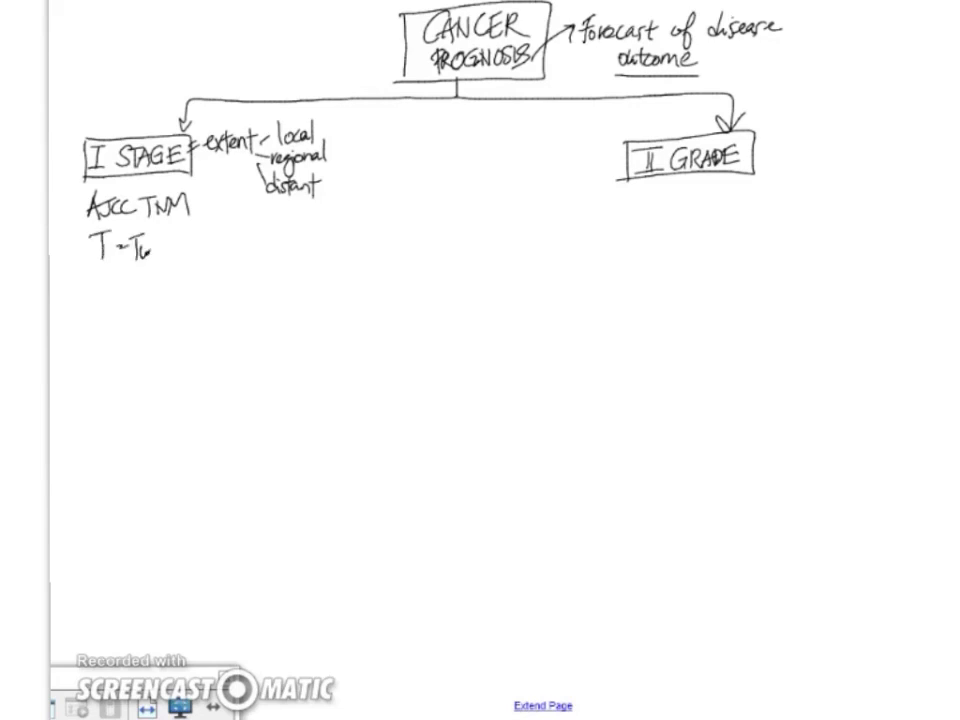
# Step: Write 'T = Tumour – Tis = In-situ Ca, BM intact' under AJCC TNM
pyautogui.write('umour - Tis = In')
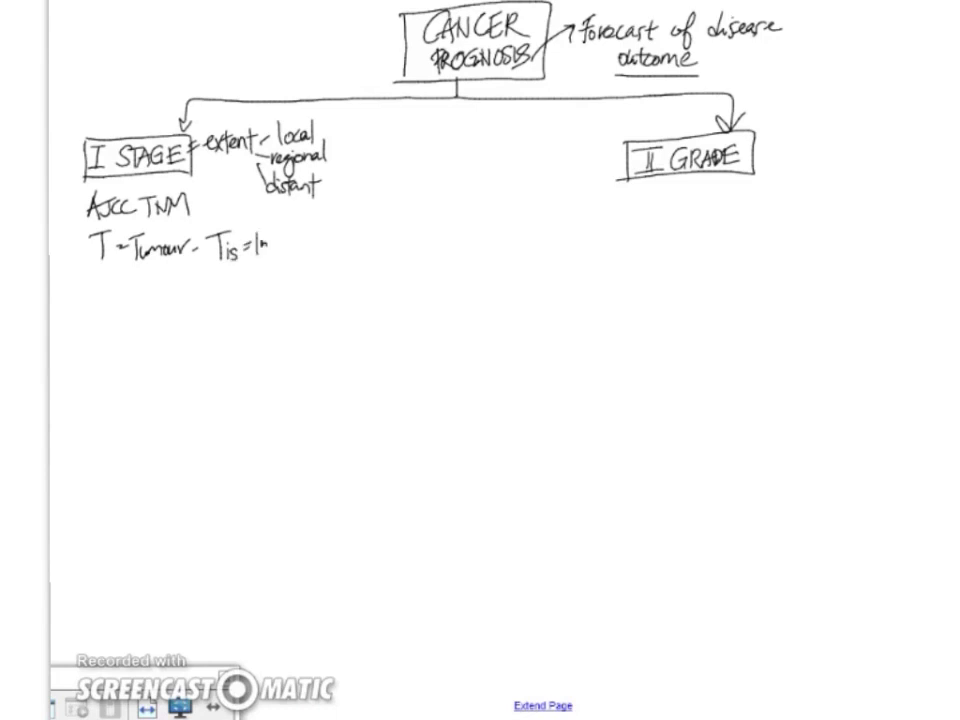
pyautogui.write('in-situ')
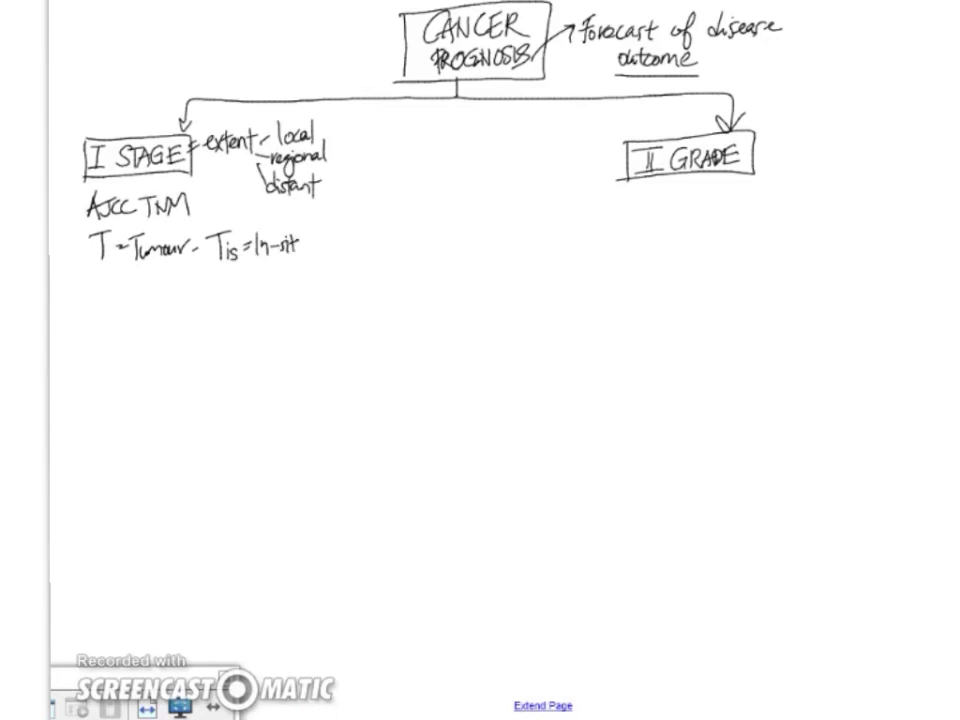
pyautogui.write('Ca')
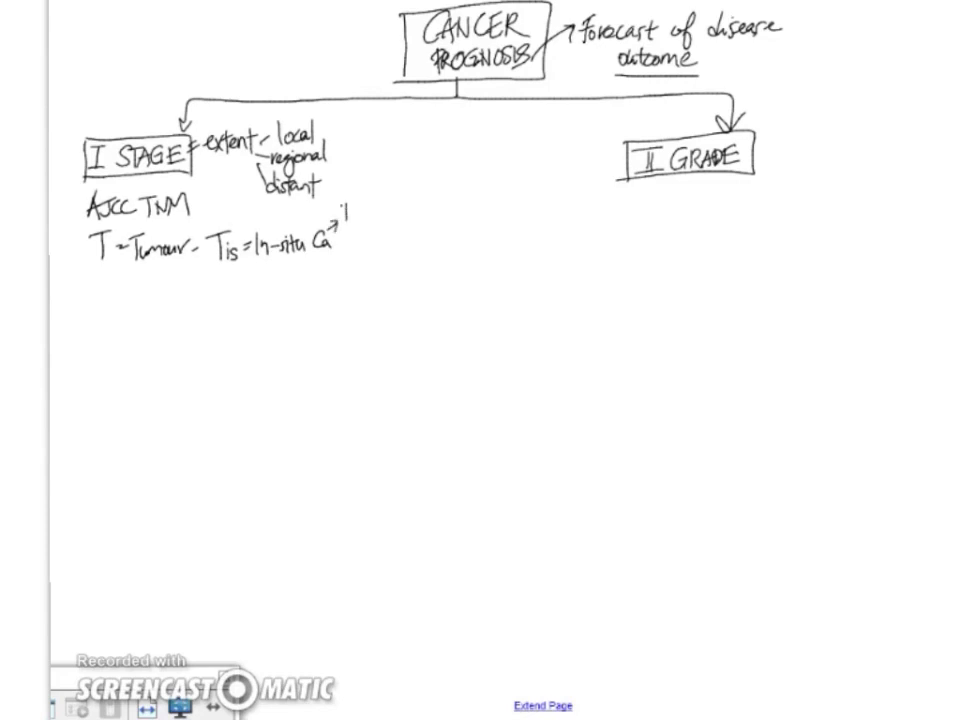
pyautogui.write('BM intact')
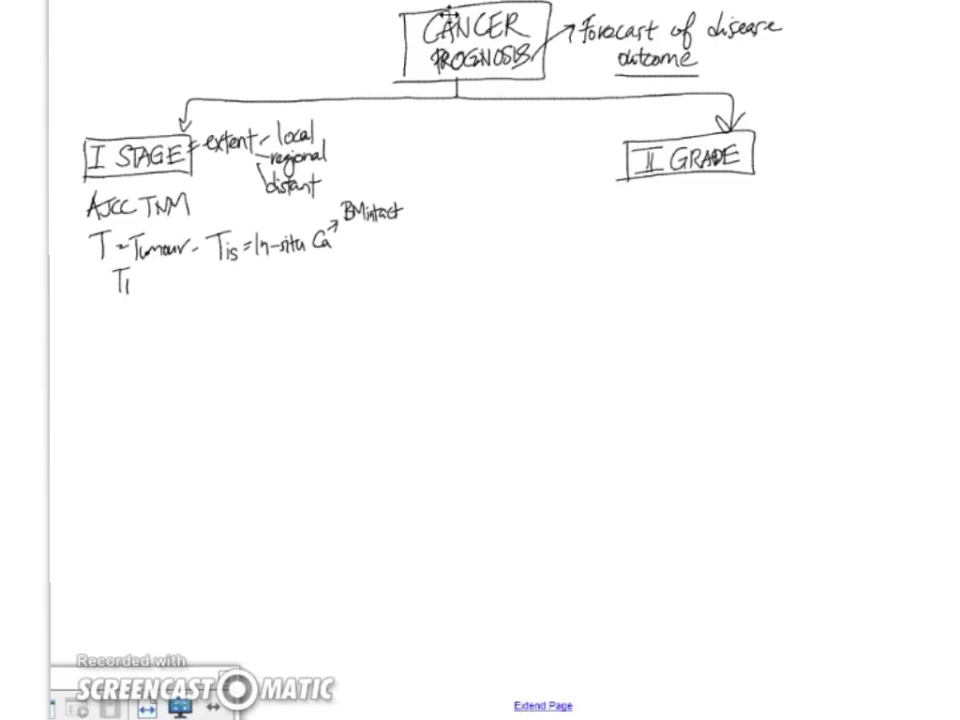
# Step: Write T1–4 with '→ size' and '→ depth/extent of local invasion'
pyautogui.write('-4 →')
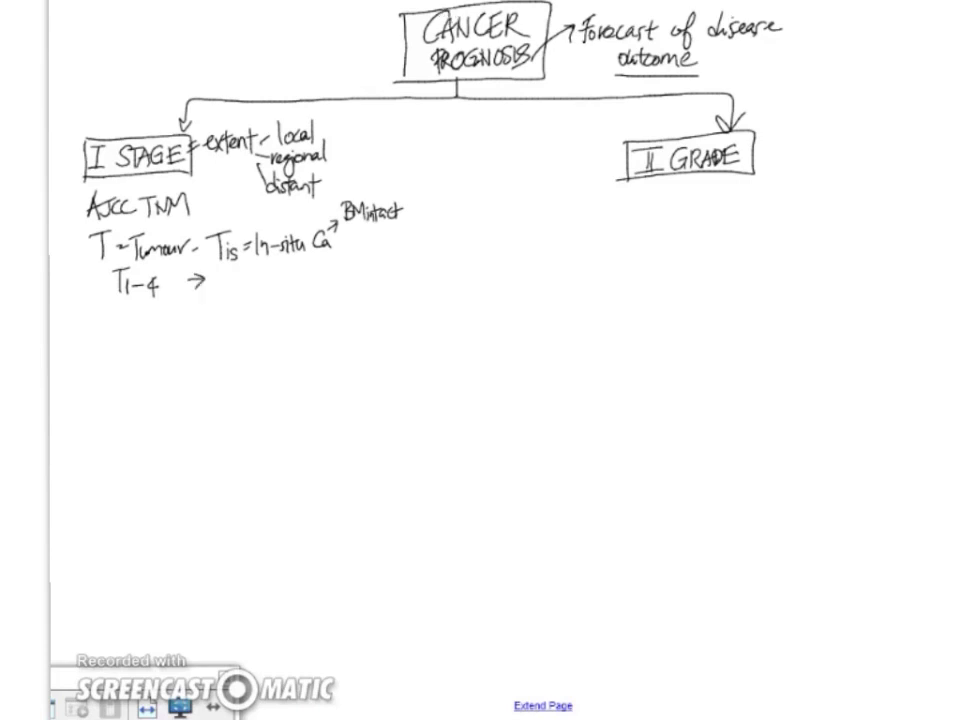
pyautogui.write('size')
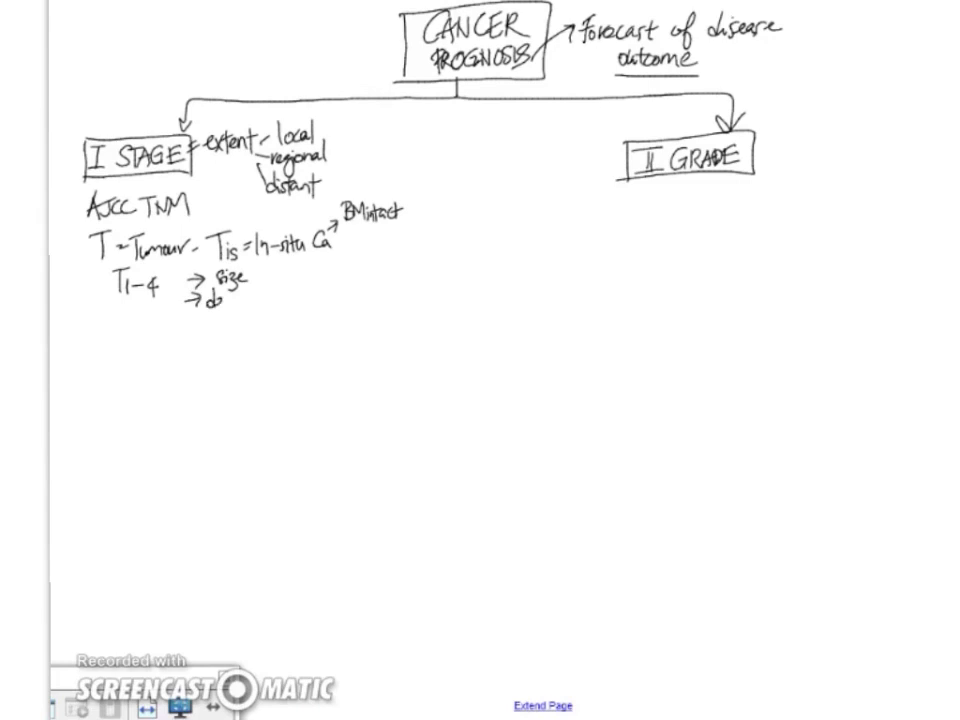
pyautogui.write('depth/extent of')
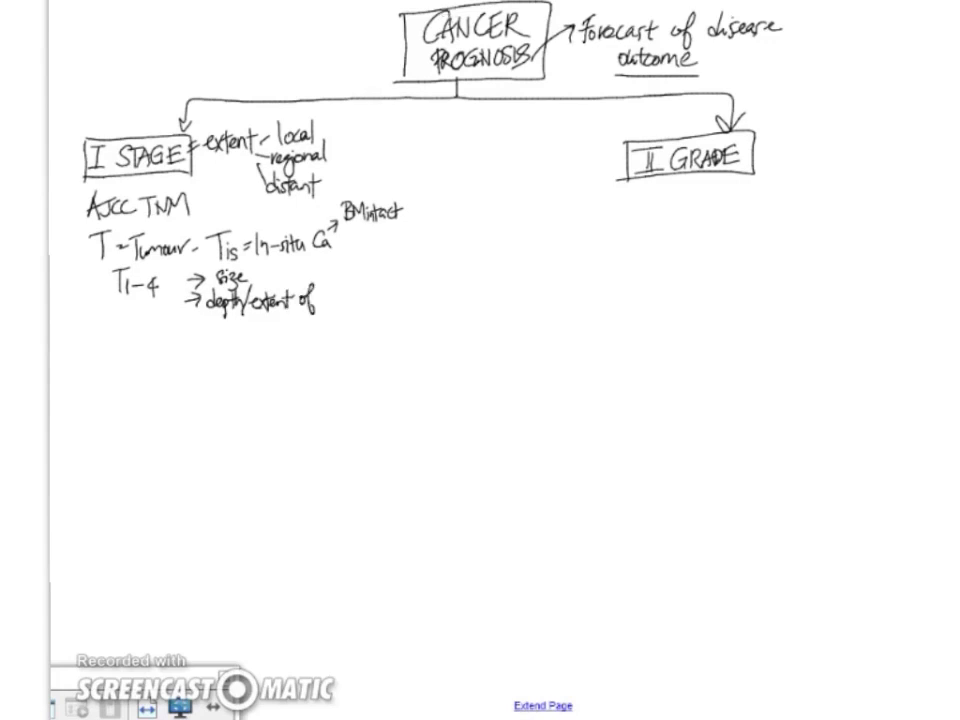
pyautogui.write('local')
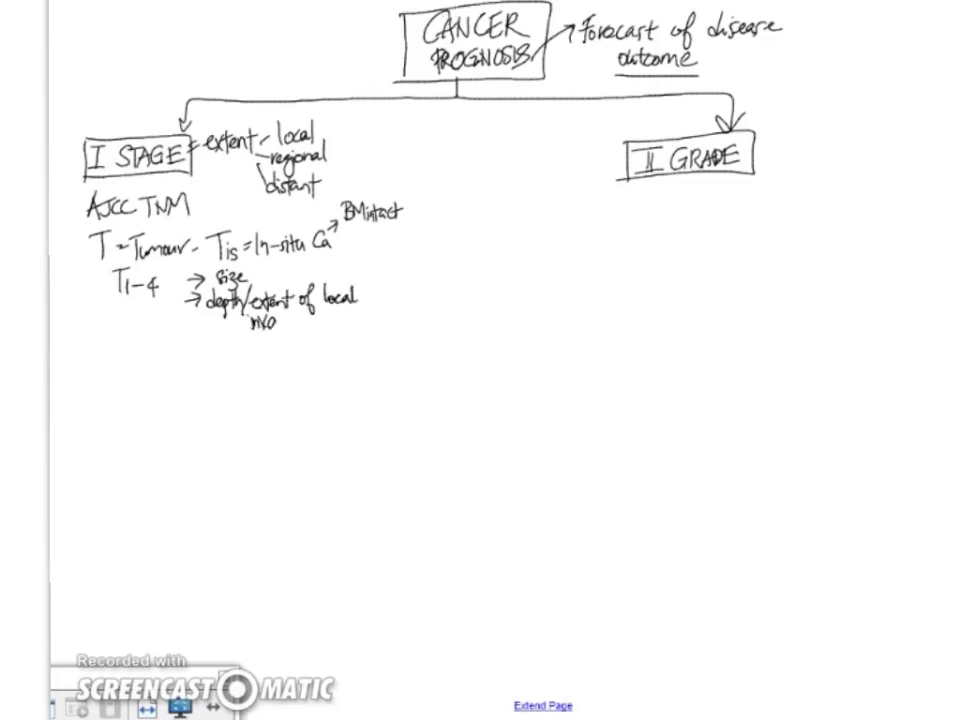
pyautogui.write('invasion')
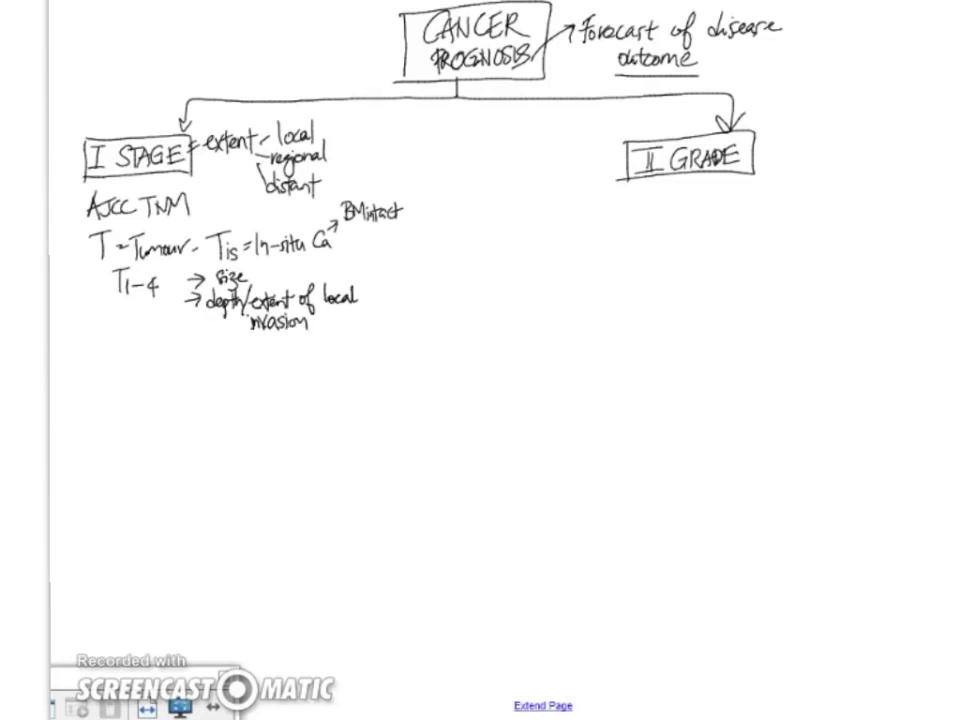
# Step: Brace the size and invasion notes and start 'organ site' beside them
pyautogui.moveTo(370, 276); pyautogui.dragTo(370, 316)
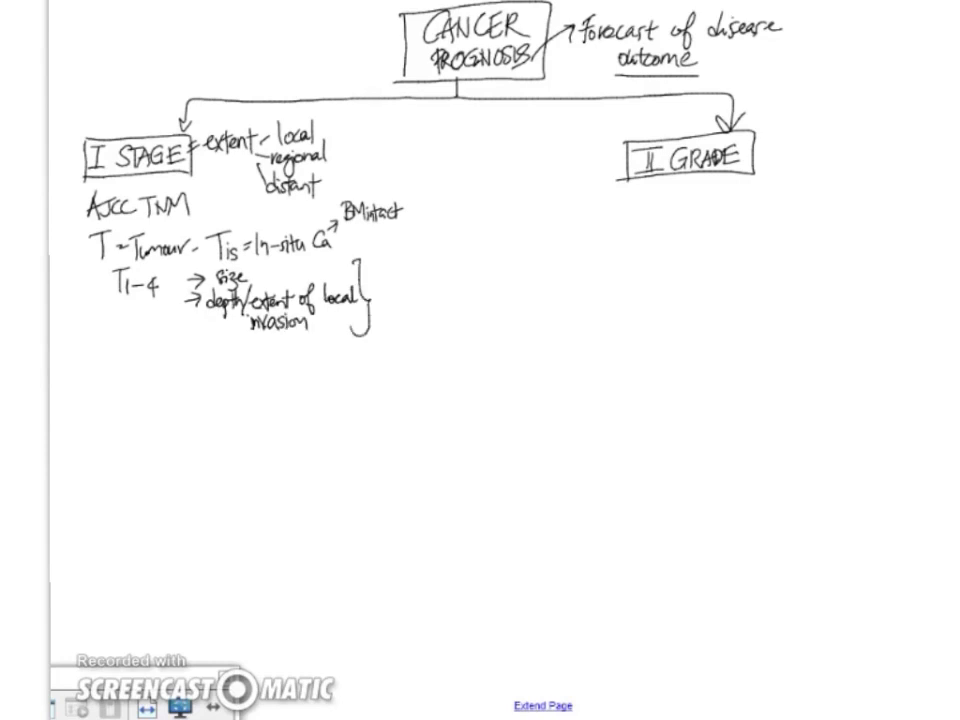
pyautogui.write('organ site')
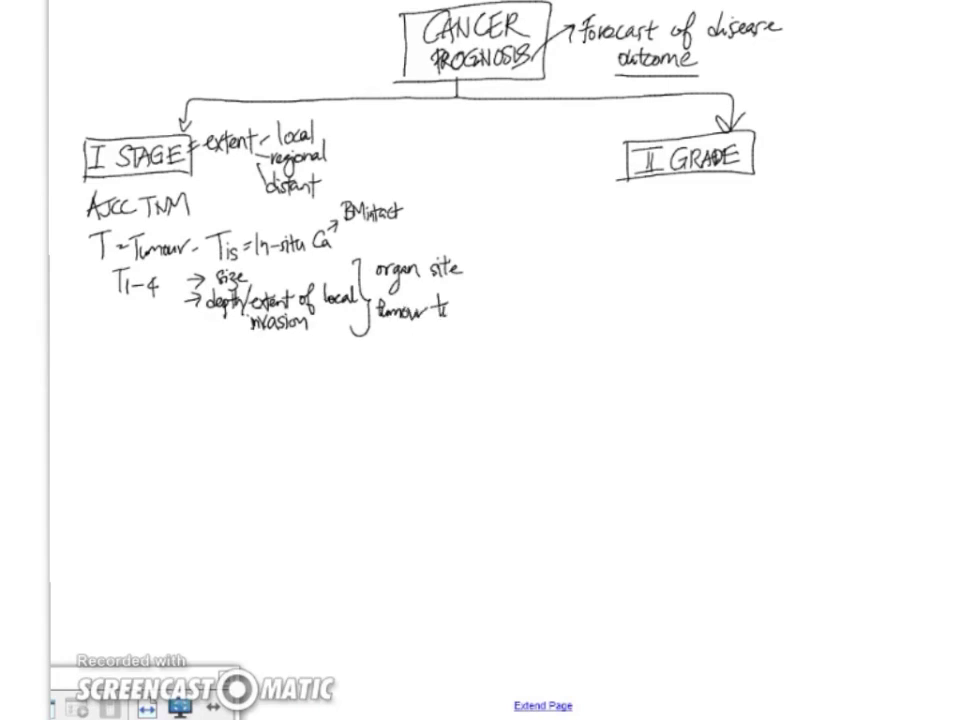
# Step: Finish 'tumour type', then write 'N = Lymph nodes' with N0–3
pyautogui.write('type')
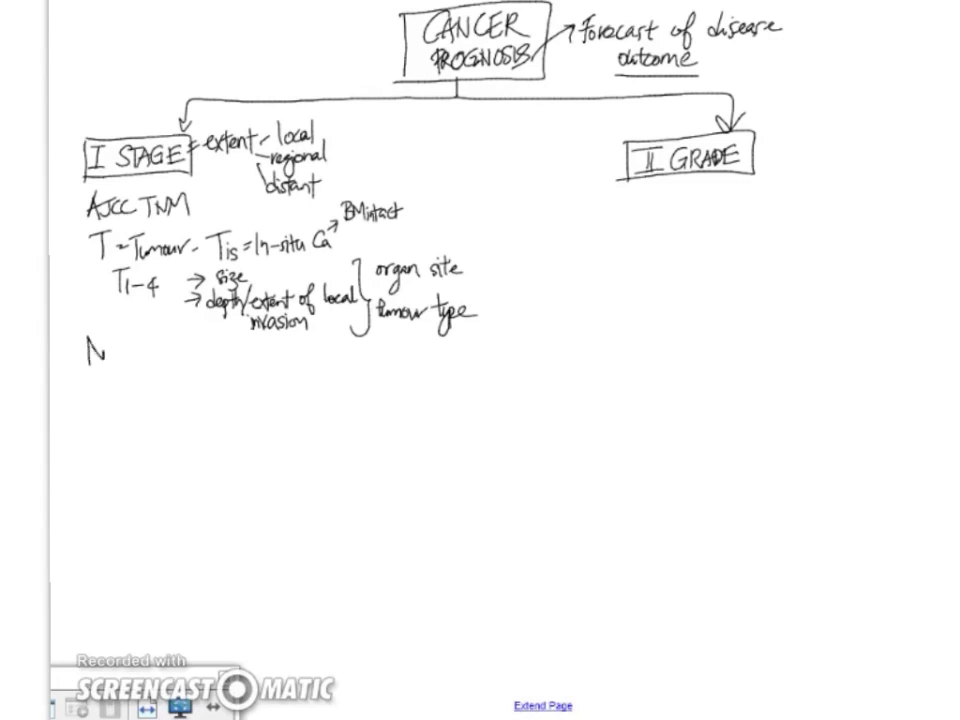
pyautogui.write('= L')
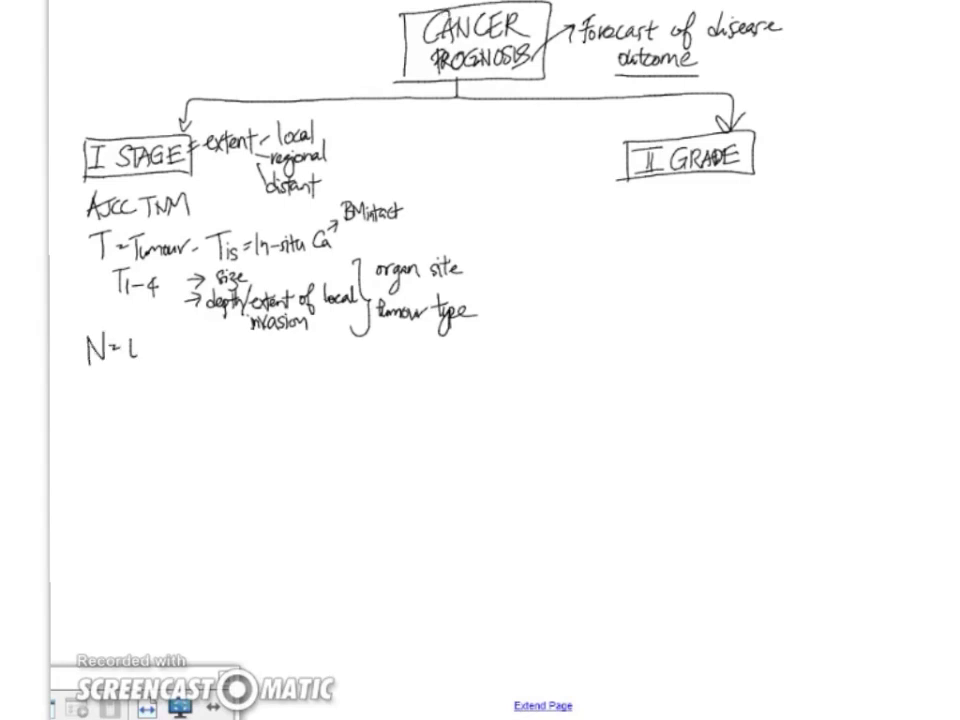
pyautogui.write('lymph')
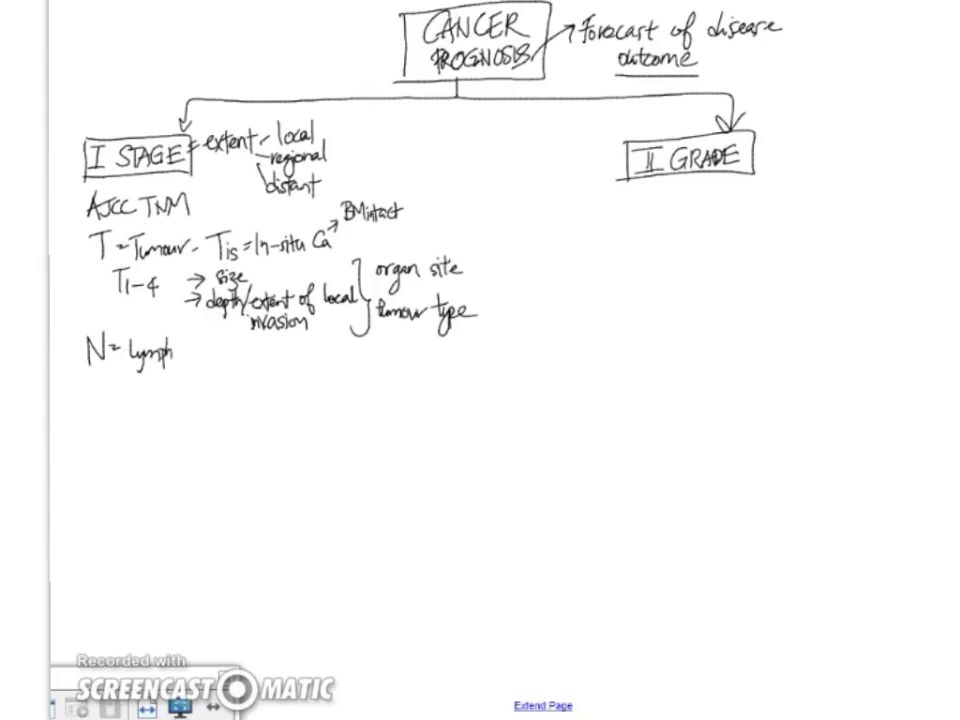
pyautogui.write('node-')
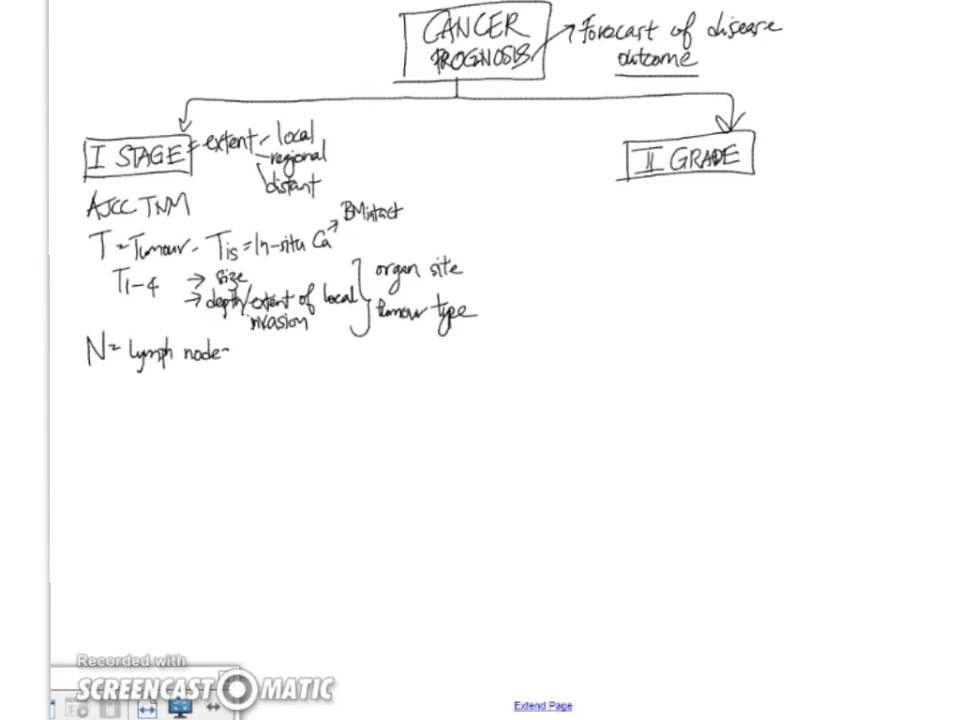
pyautogui.write('s')
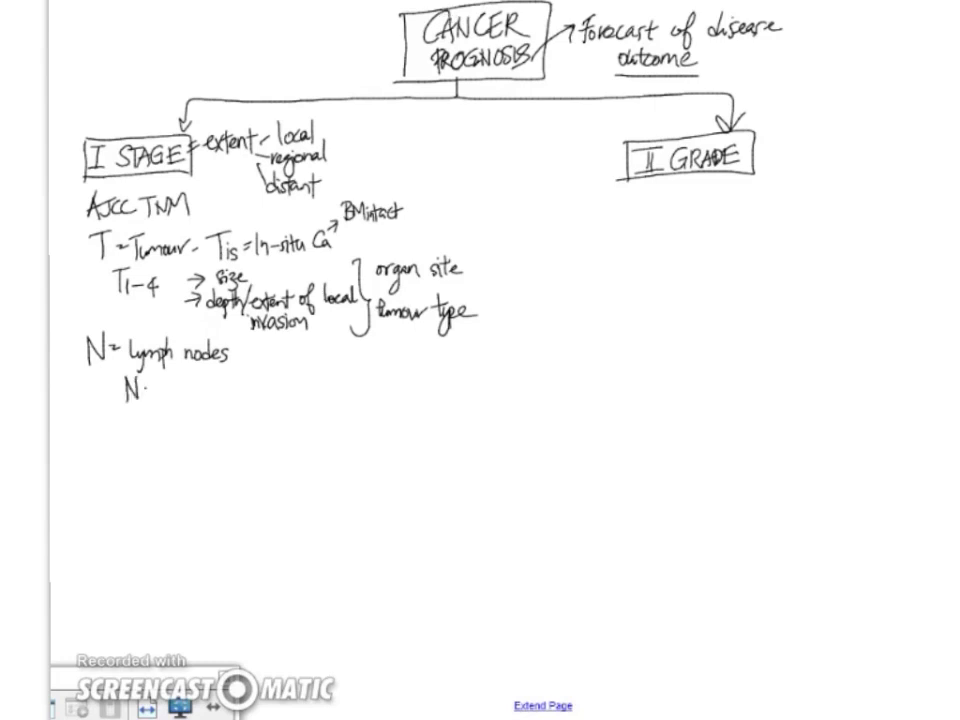
pyautogui.write('0-3')
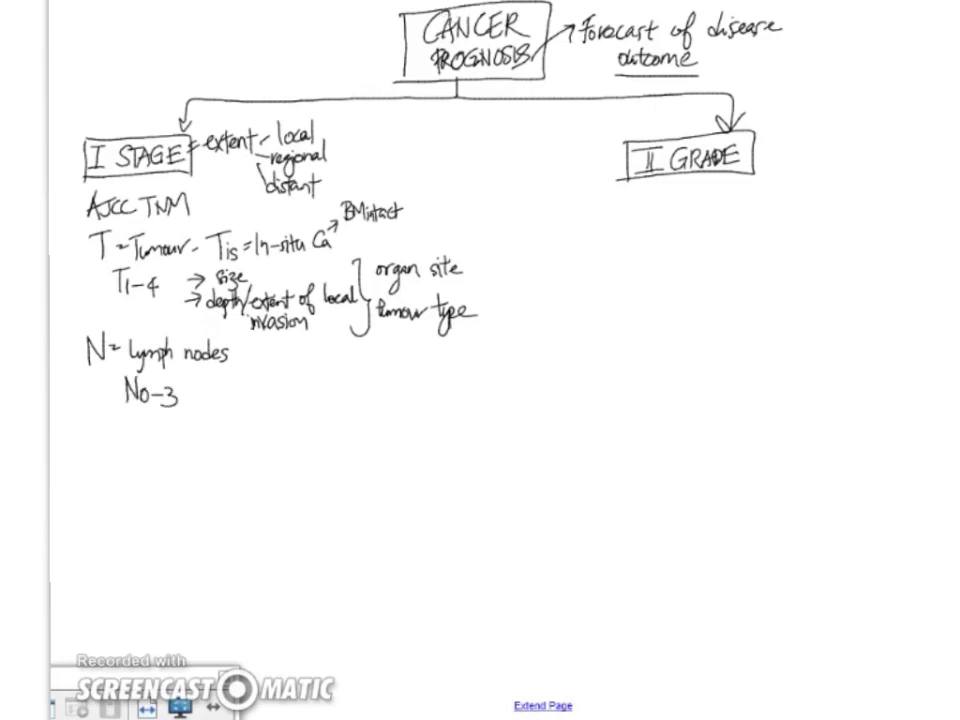
# Step: Write 'M = Met. (distant)' with M0–1 below the N notes
pyautogui.click(84, 436)
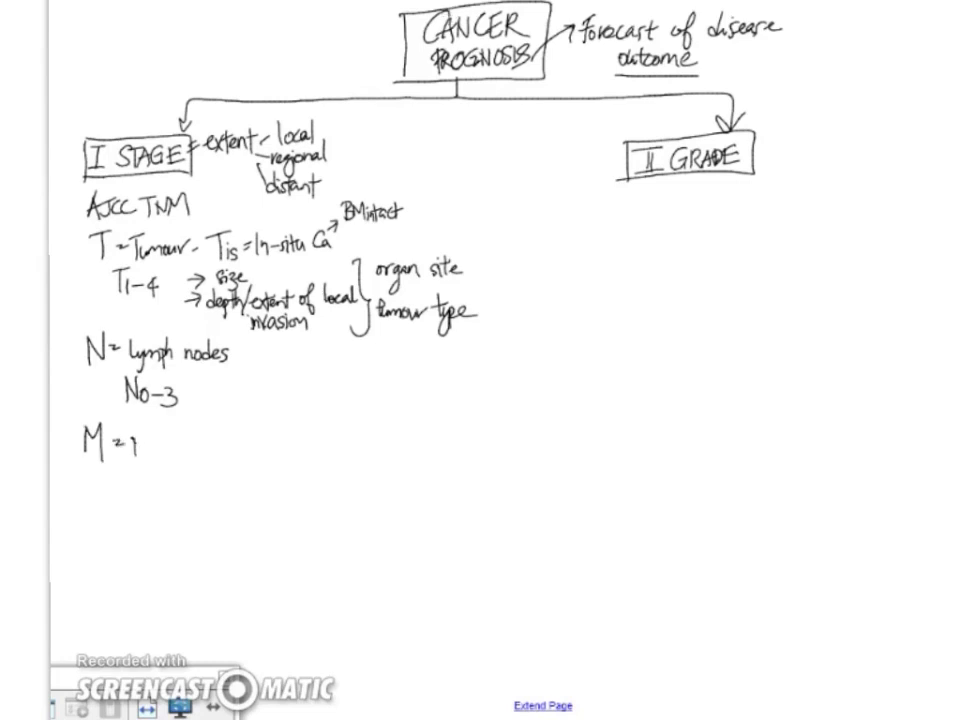
pyautogui.write('Met.')
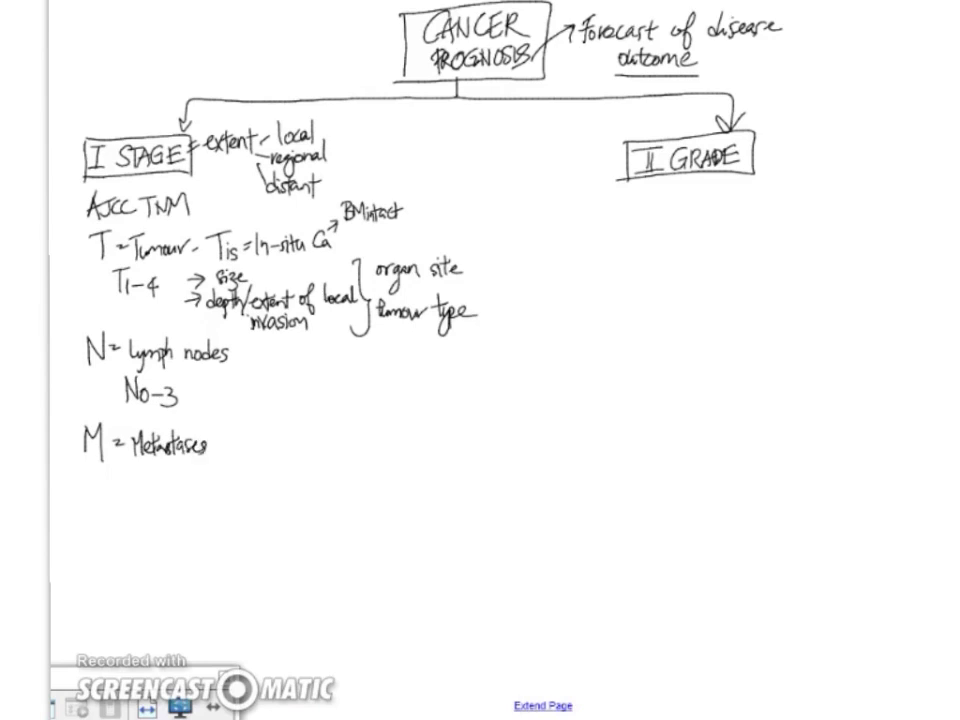
pyautogui.write('(distant)')
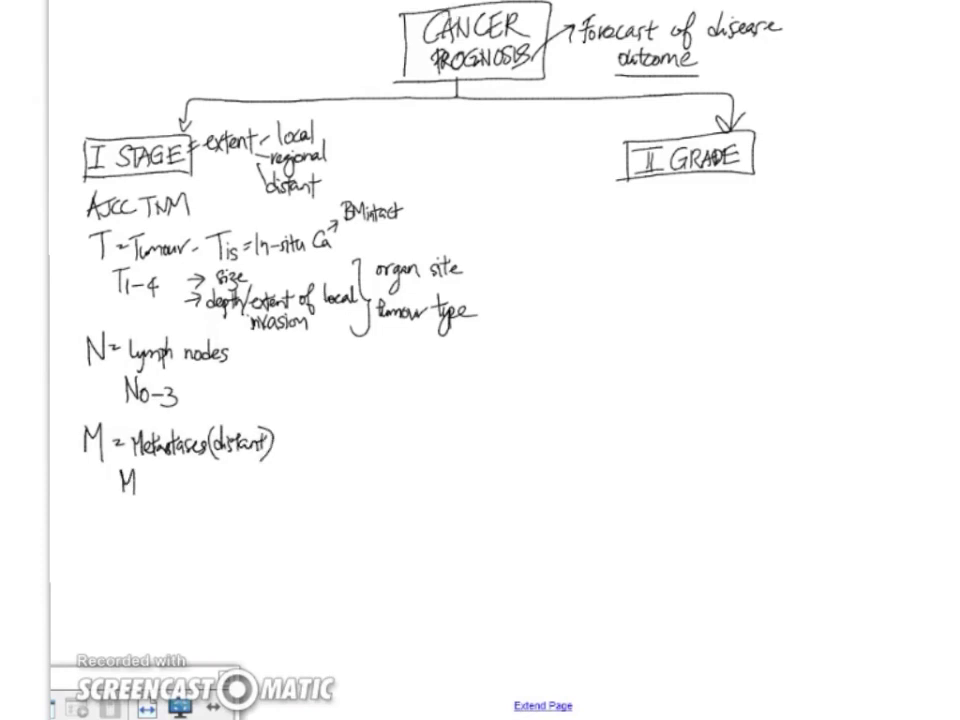
pyautogui.write('0-1')
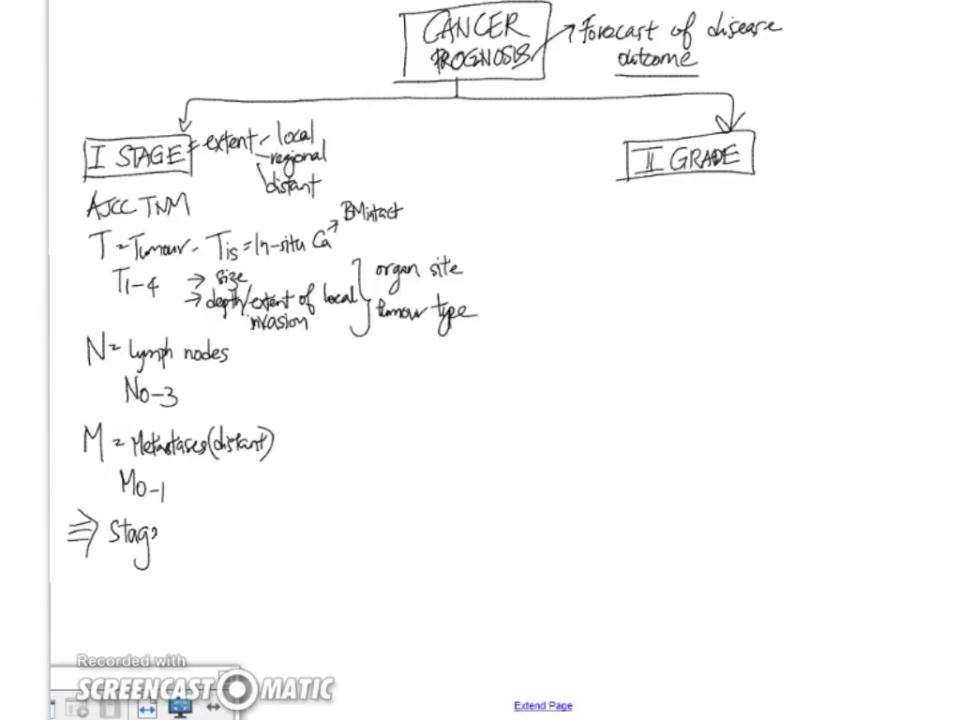
# Step: Write 'Stage I–IV' and draw an arrow toward Treatment and Px
pyautogui.write('I-')
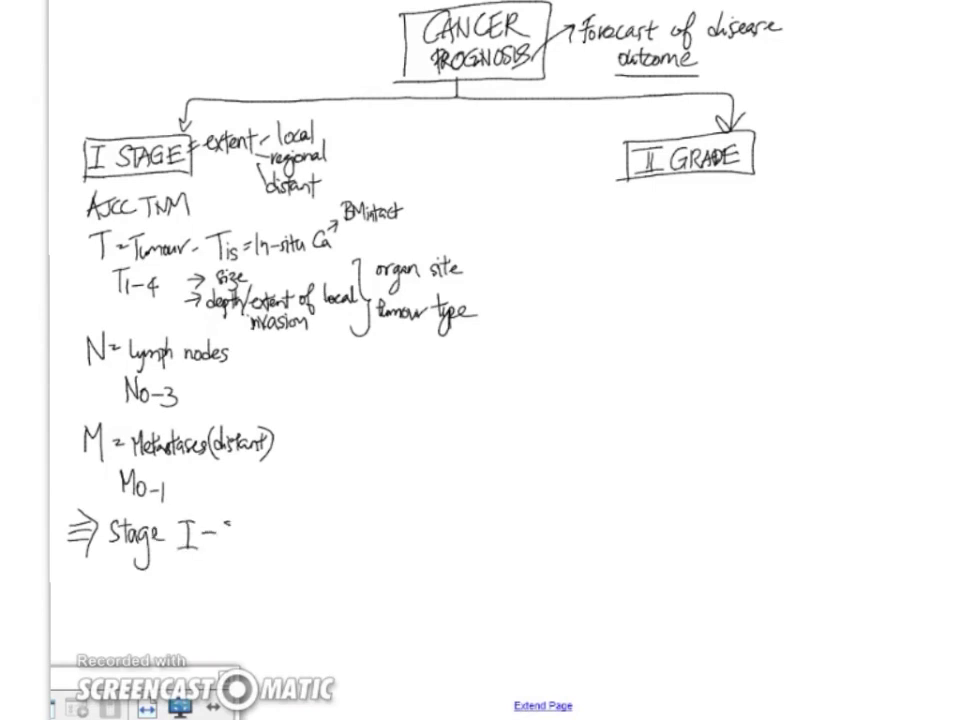
pyautogui.write('IV')
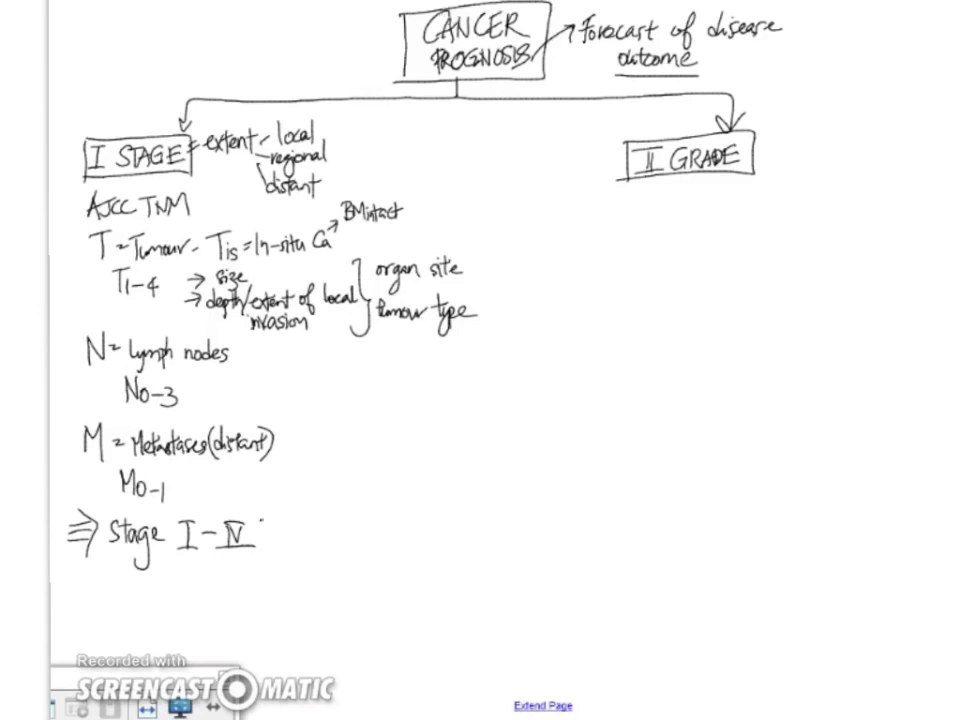
pyautogui.moveTo(258, 536); pyautogui.dragTo(284, 536)
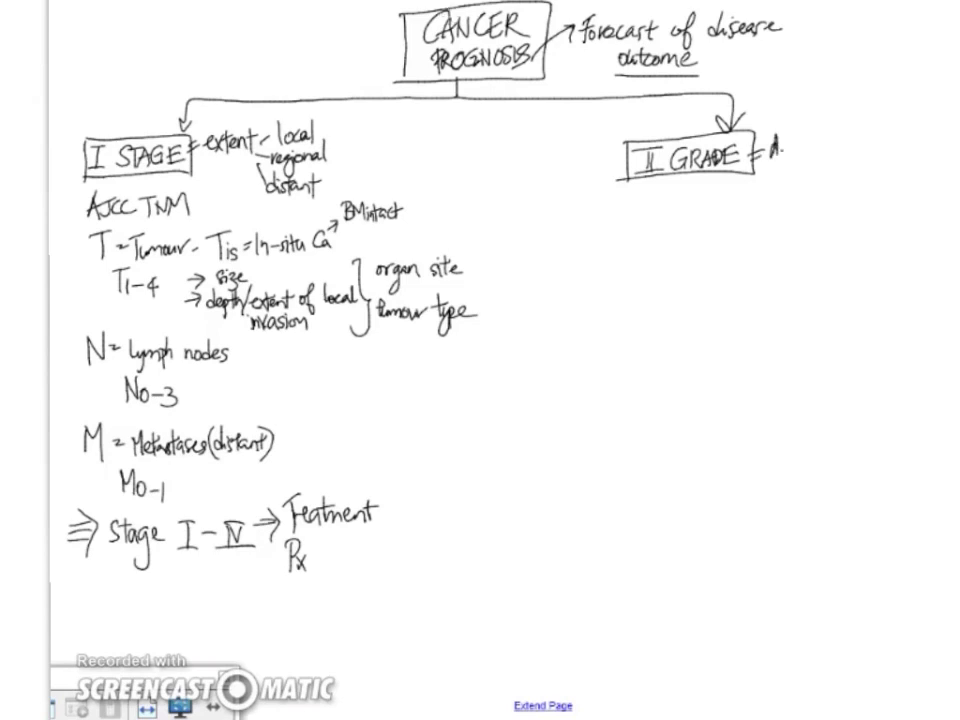
# Step: Write 'degree of diffx' beside GRADE, '- Low grade (Well diff)', and begin 'High grade'
pyautogui.write('degree')
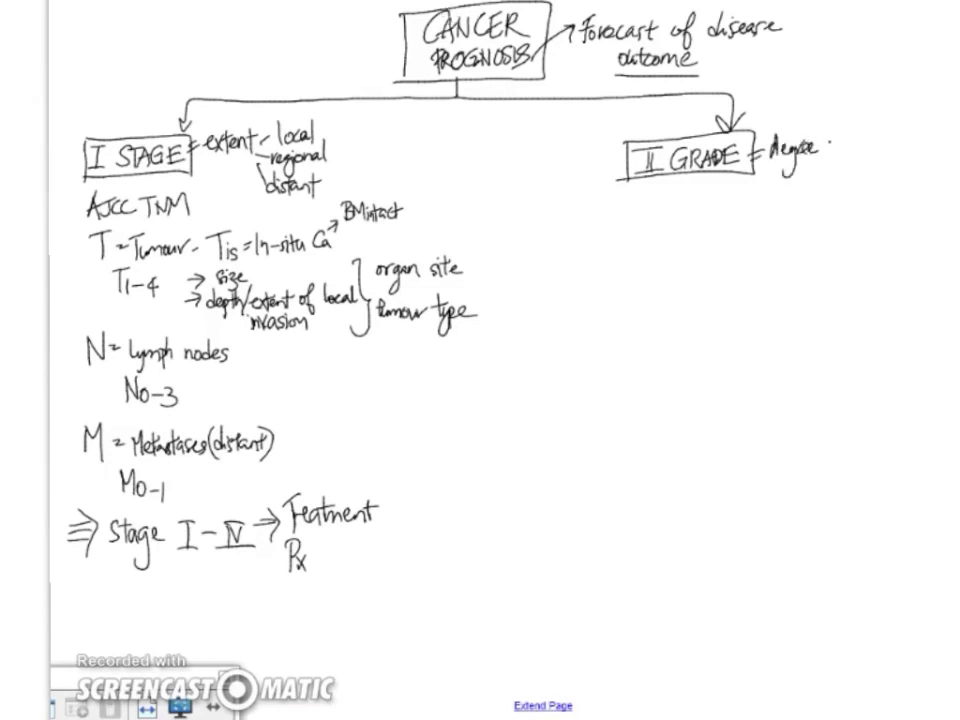
pyautogui.write('of ddx')
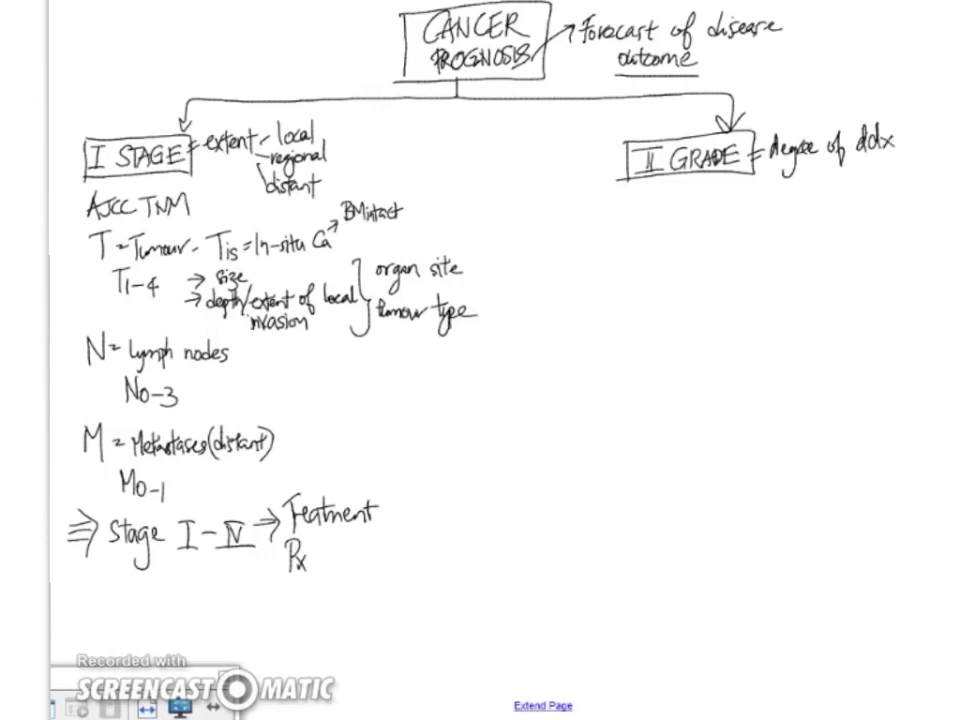
pyautogui.write('- Low grade (Well diff')
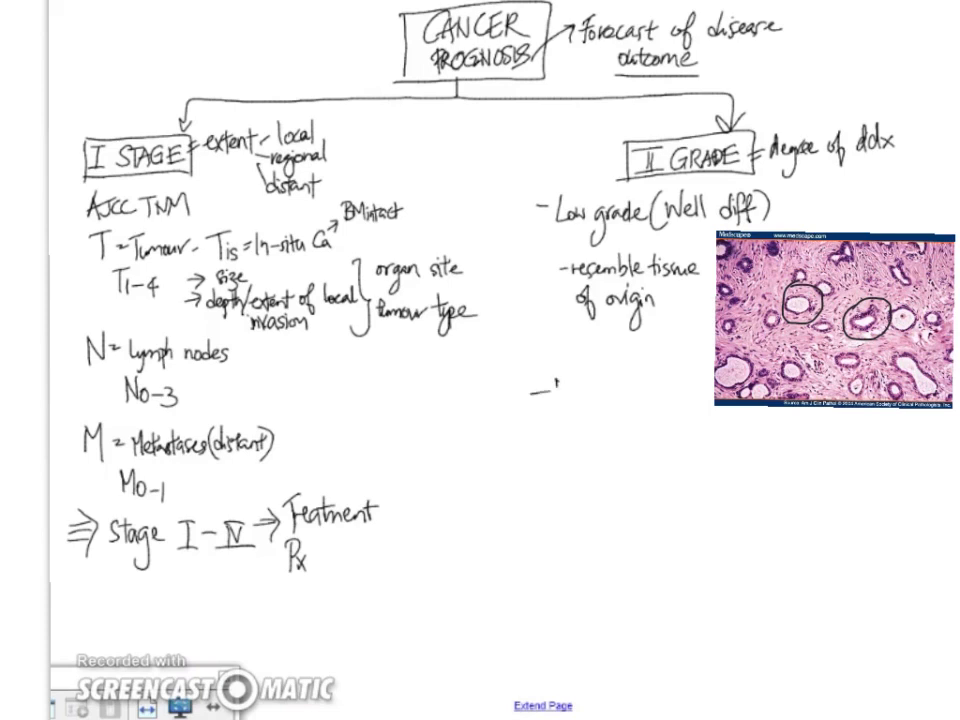
pyautogui.write('High gra')
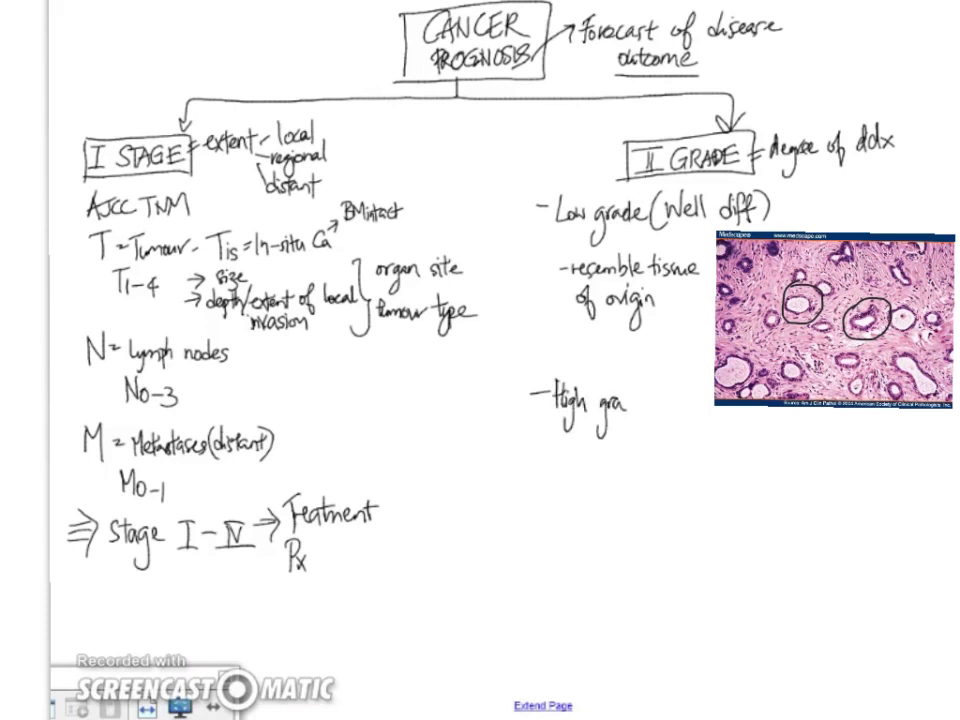